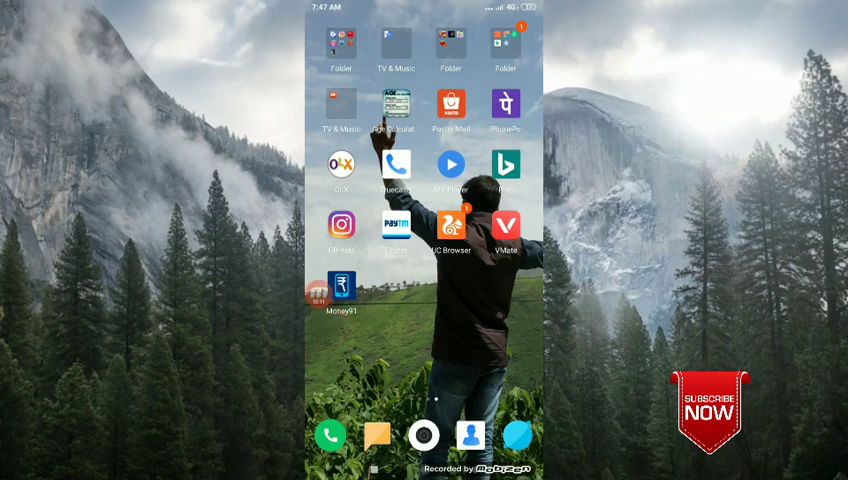
Launch Money91 from the home screen and select English as the app language.
left_click(344, 290)
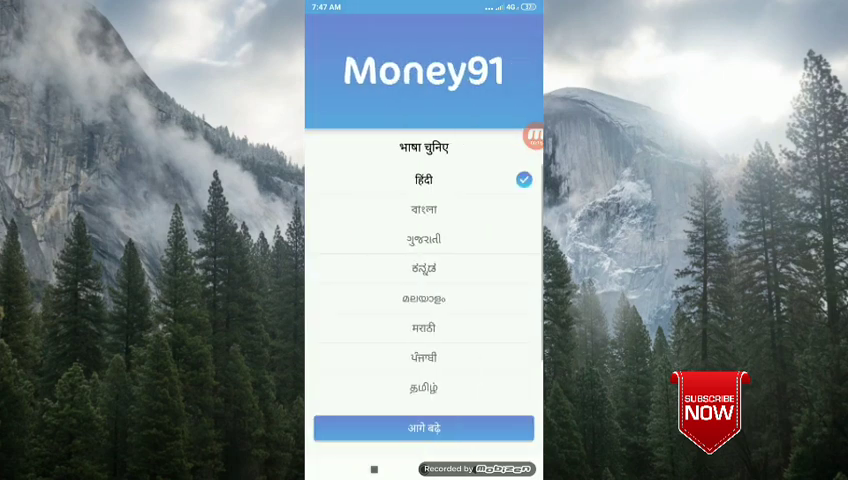
scroll("down", 3)
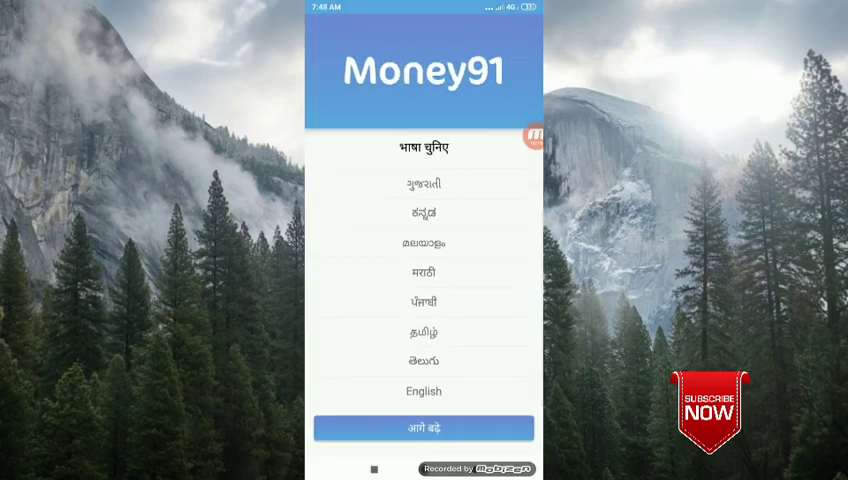
left_click(424, 392)
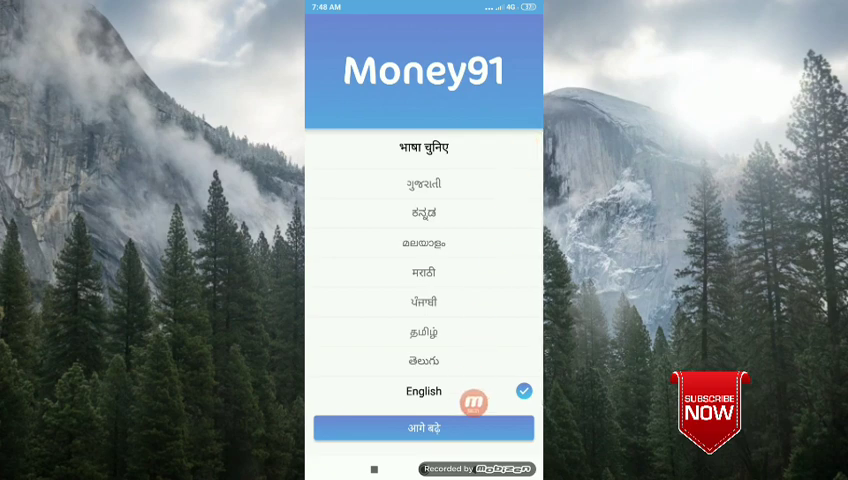
Continue past language, submit and confirm the mobile number, and verify via OTP to reach Home.
left_click(424, 428)
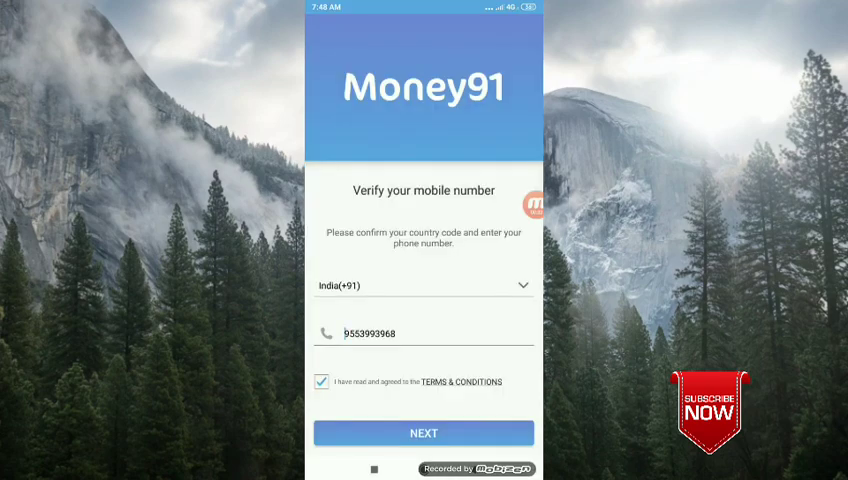
left_click(424, 432)
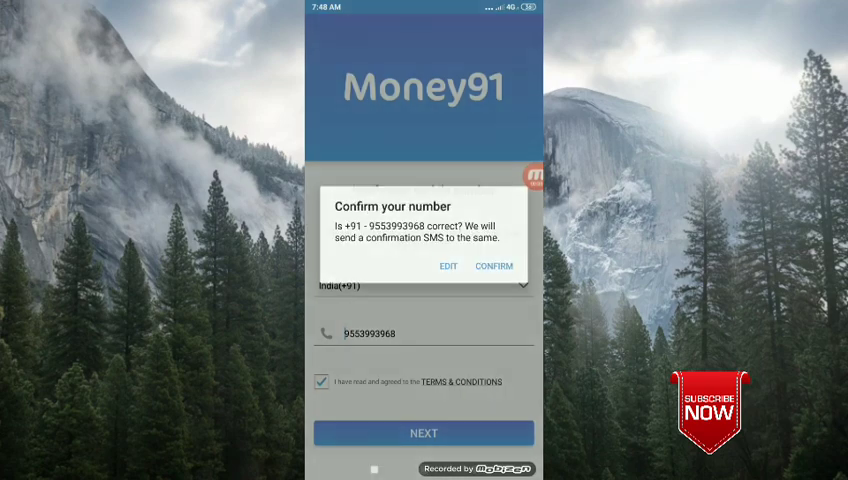
left_click(492, 266)
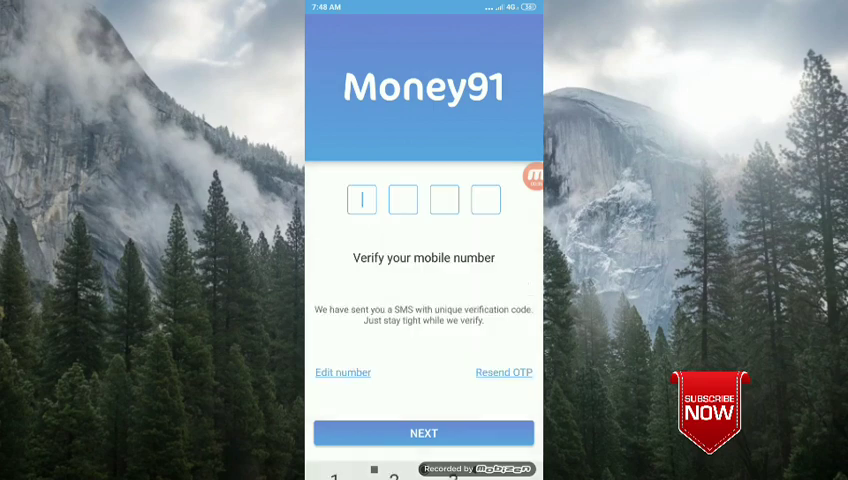
left_click(362, 200)
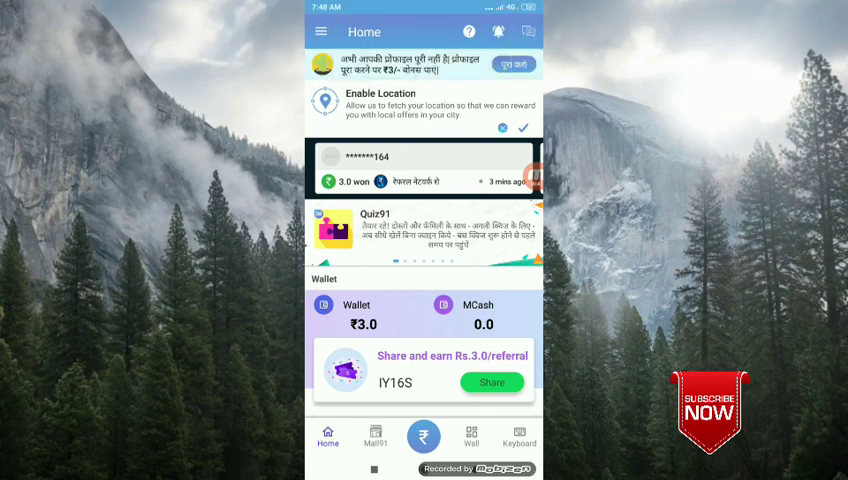
Open the side menu listing Wallet, Edit Profile, Referrals and Invite Friends.
scroll("up", 3)
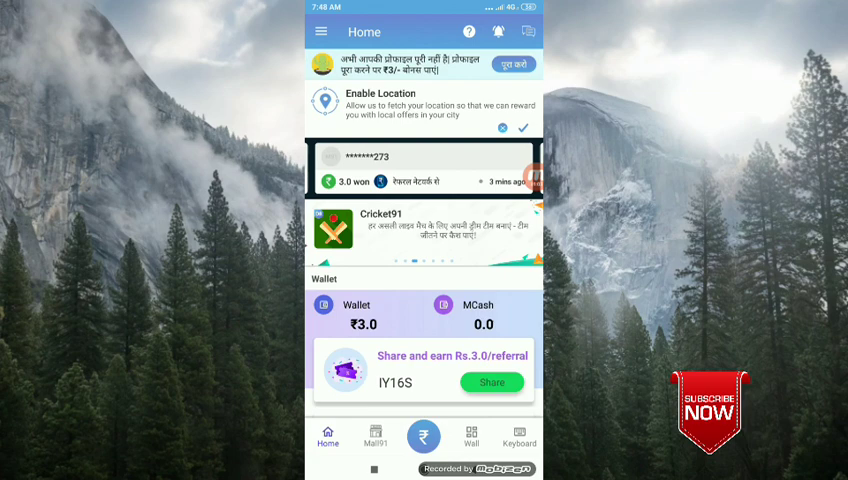
left_click(322, 32)
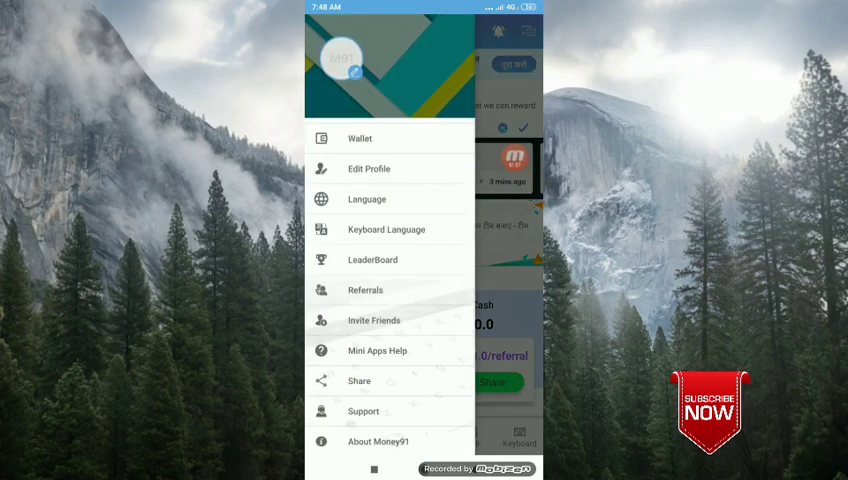
In Edit Profile, enter the nickname, first name and last name 'mudili'.
left_click(368, 168)
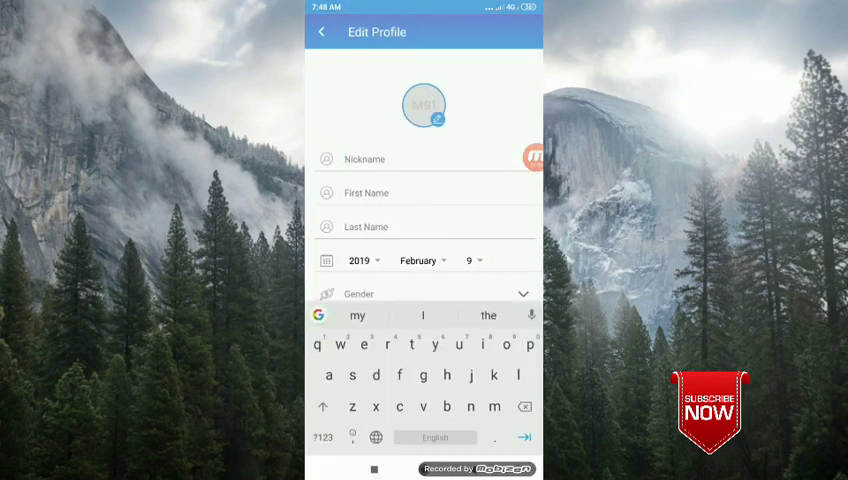
type("m")
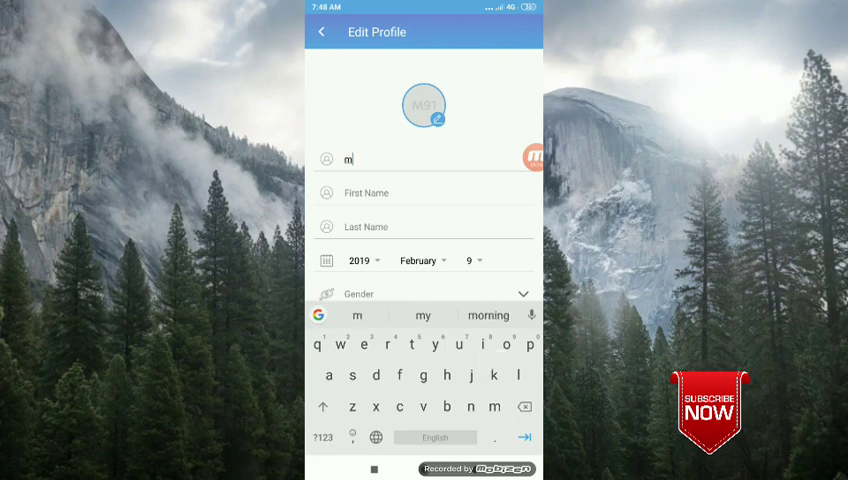
type("udavath")
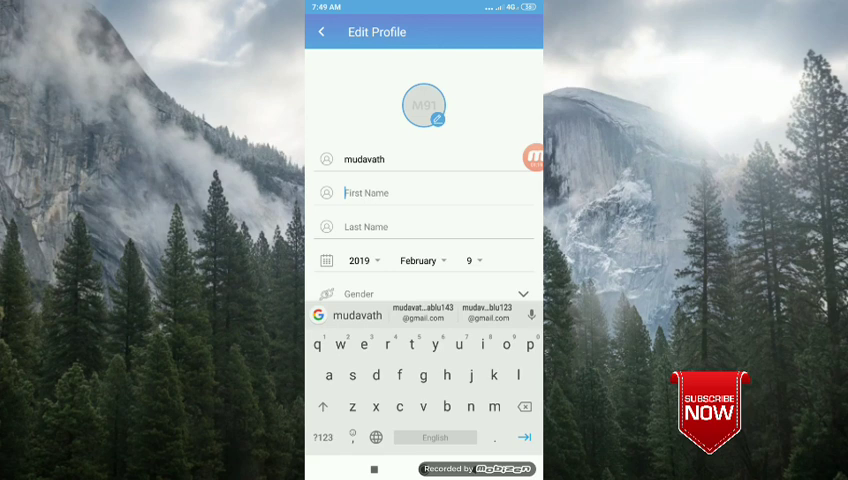
type("dilip")
left_click(438, 226)
type("singh")
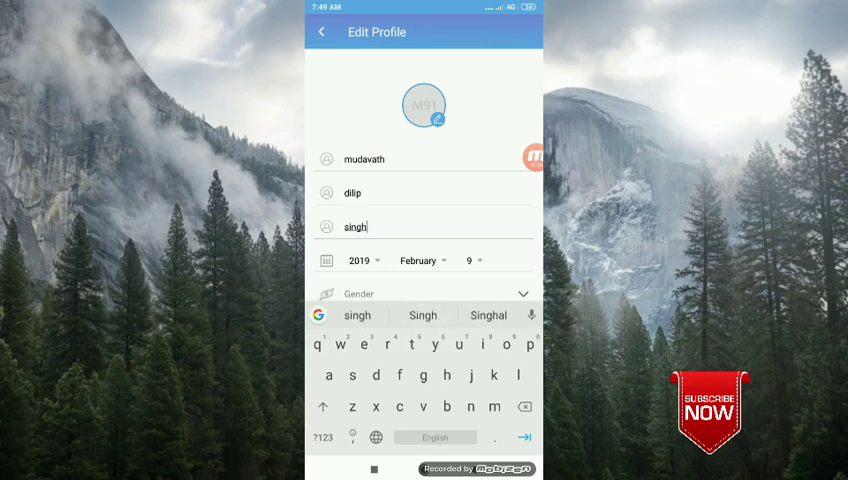
Set birth year 1999, gender Male, city Hyderabad and occupation Student.
left_click(362, 260)
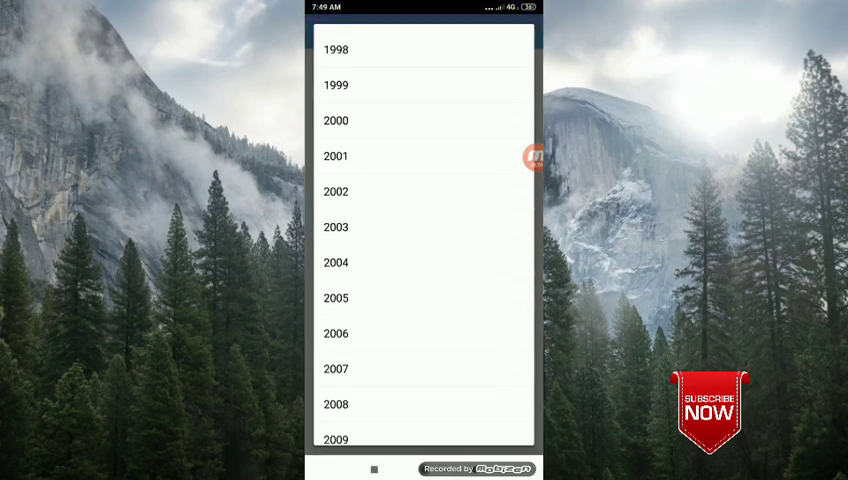
left_click(336, 84)
type("h")
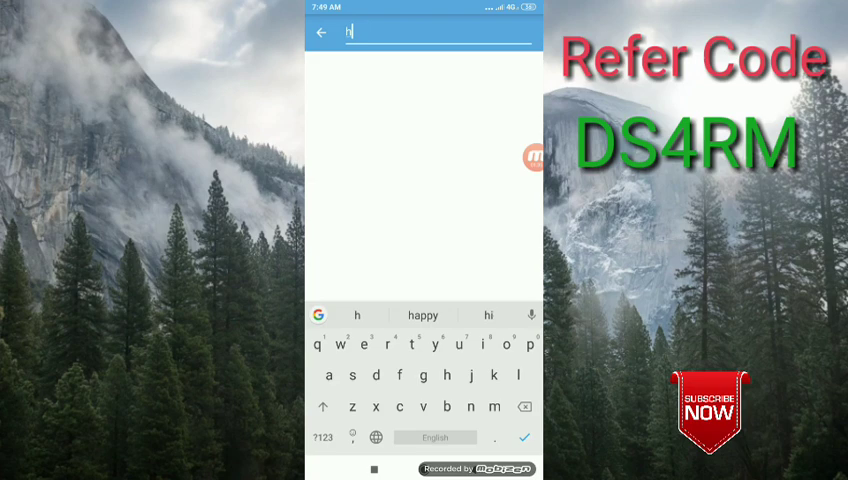
type("yde")
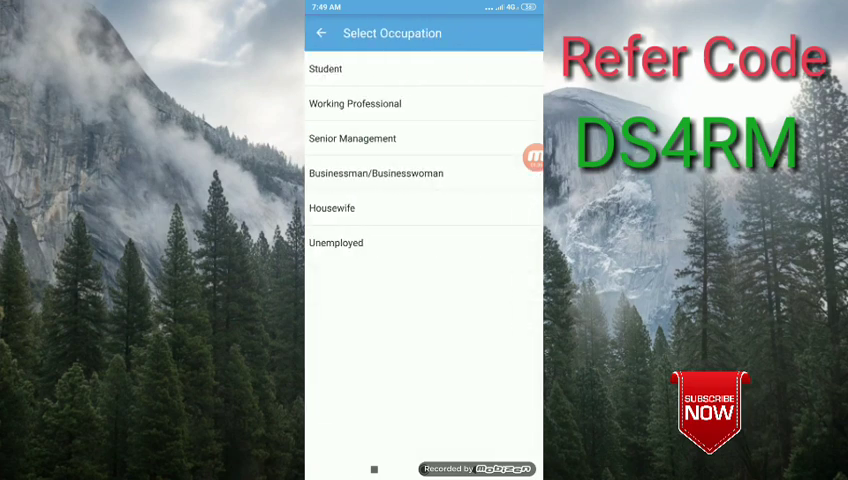
left_click(324, 68)
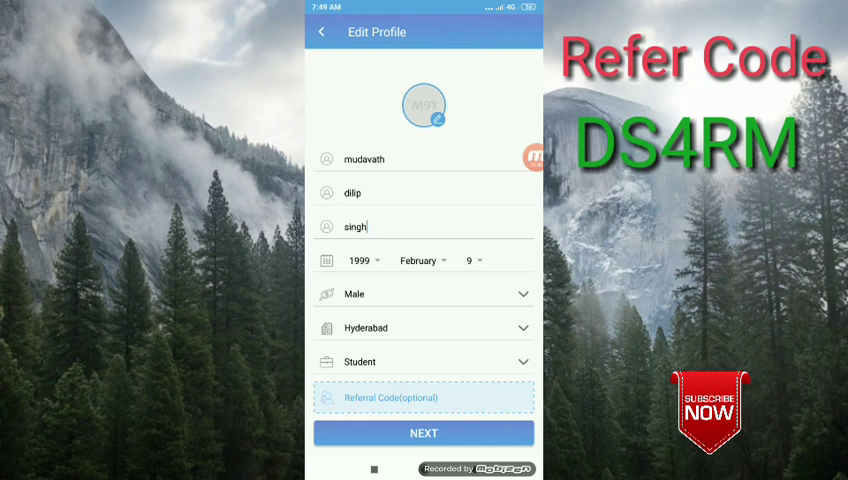
left_click(424, 396)
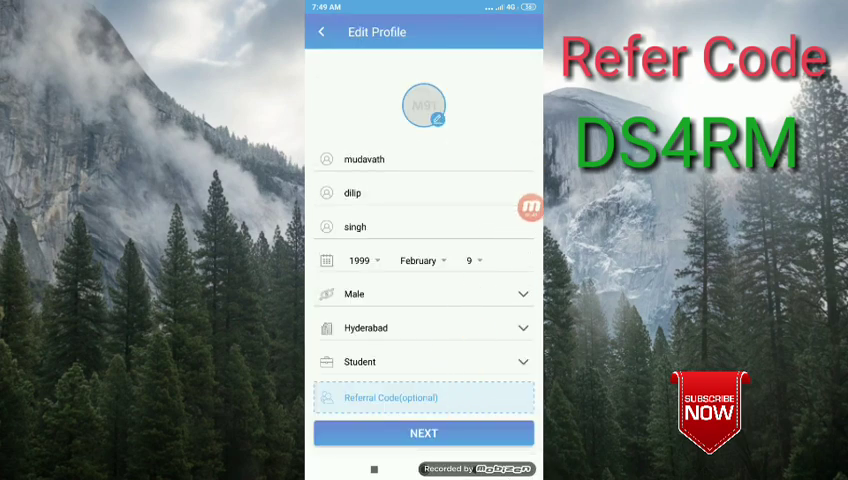
Enter referral code DS4RM and submit the profile, returning to Home with ₹3.0 wallet.
left_click(424, 396)
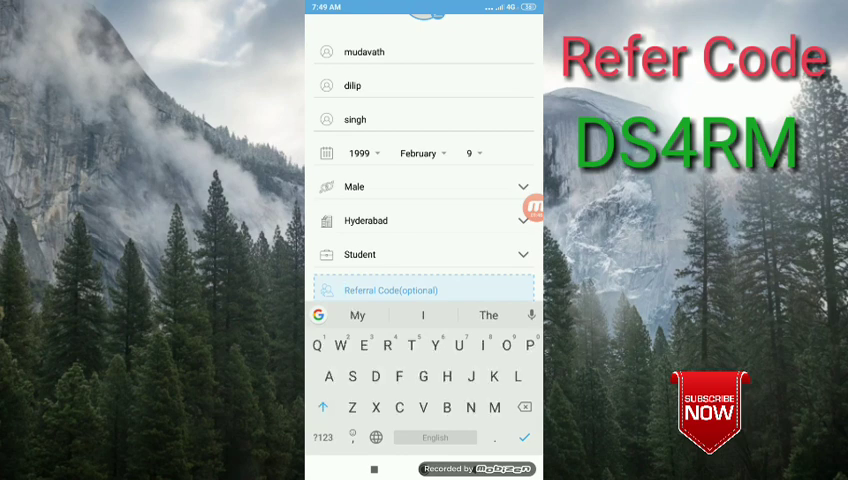
type("D")
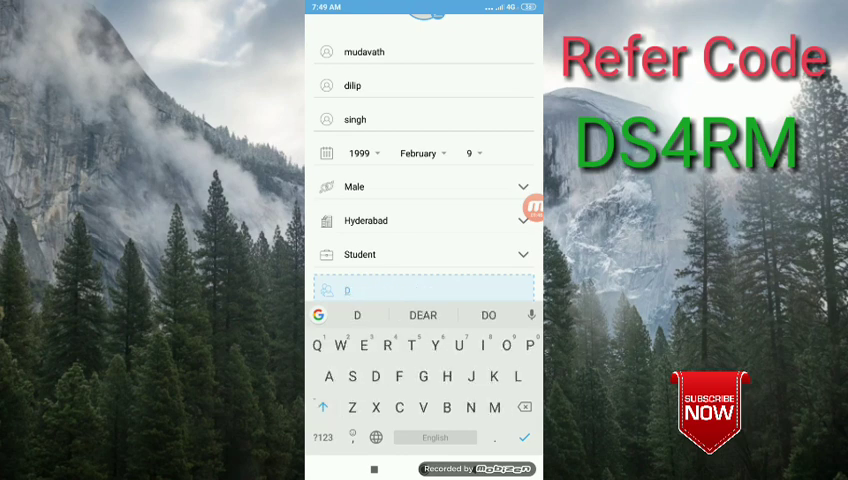
type("S")
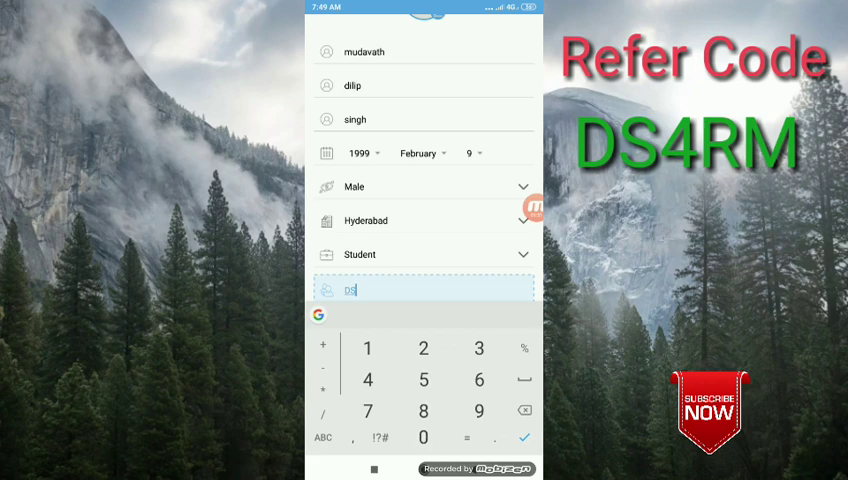
type("4")
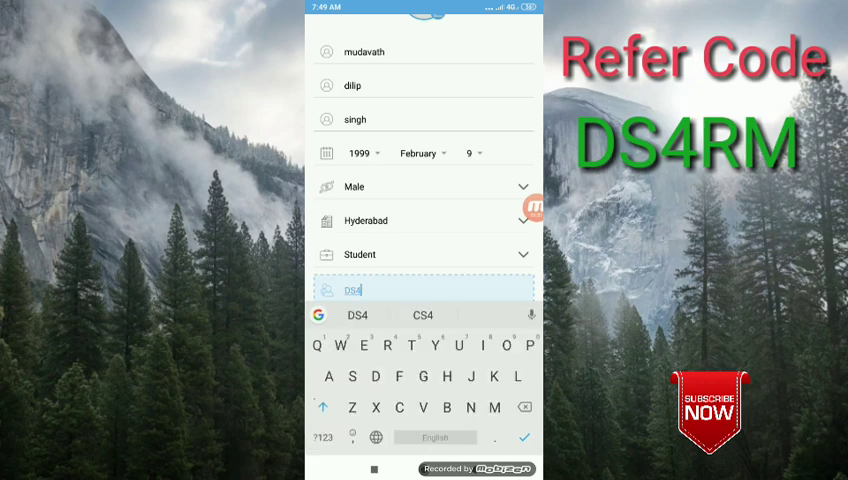
type("RM")
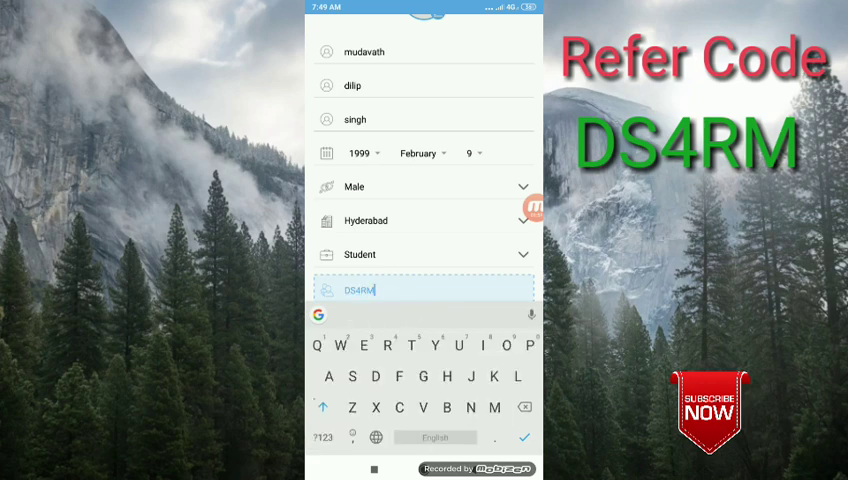
left_click(520, 436)
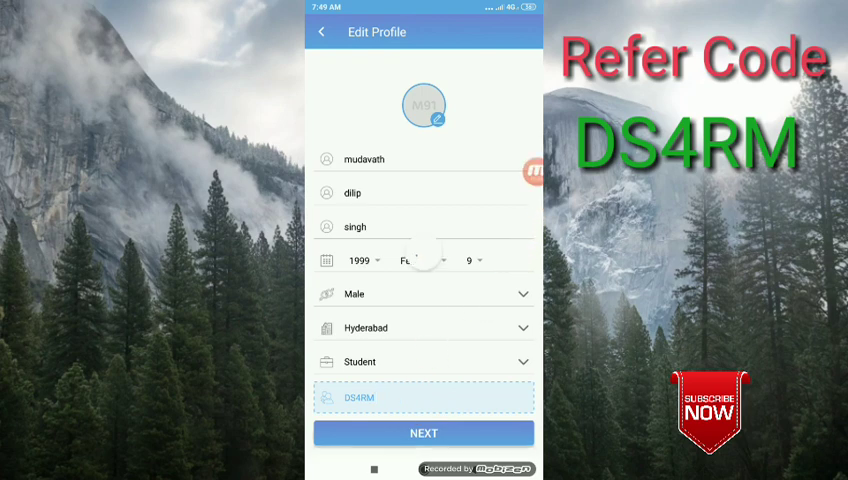
left_click(424, 432)
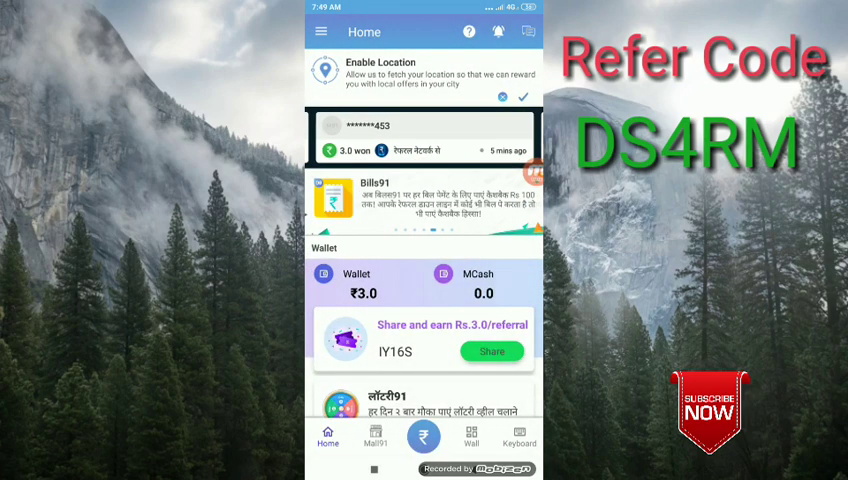
Open Wallet from the side menu to see ₹3.00 credited as cashback.
left_click(320, 32)
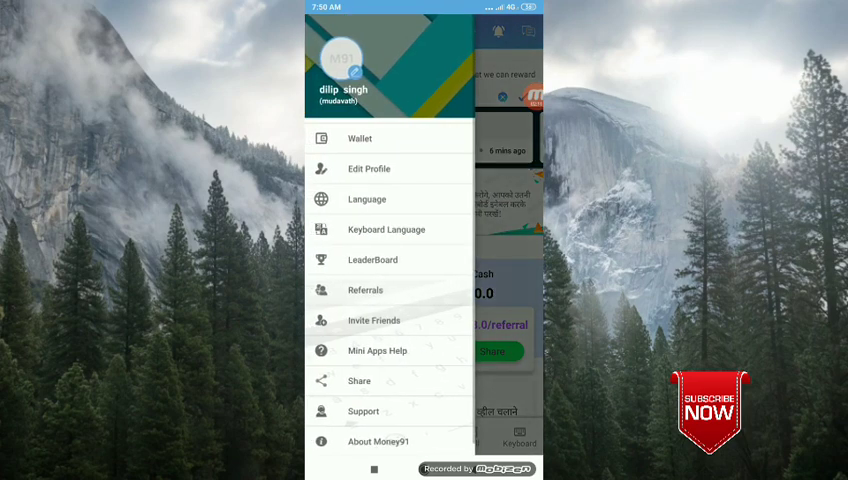
left_click(360, 138)
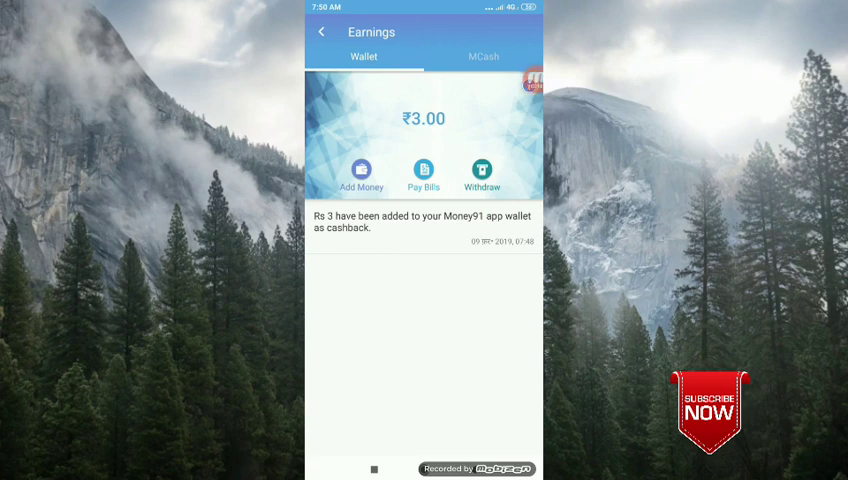
Withdraw ₹3 from the wallet to Paytm, landing in the Paytm app.
left_click(482, 168)
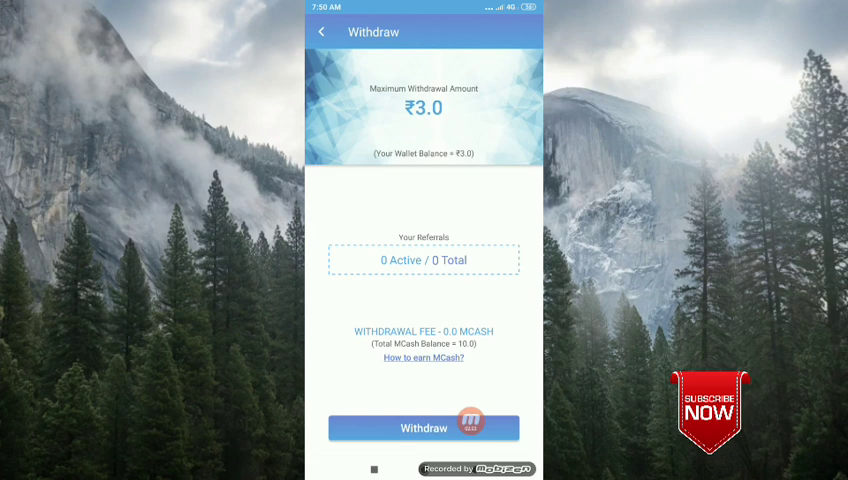
left_click(424, 428)
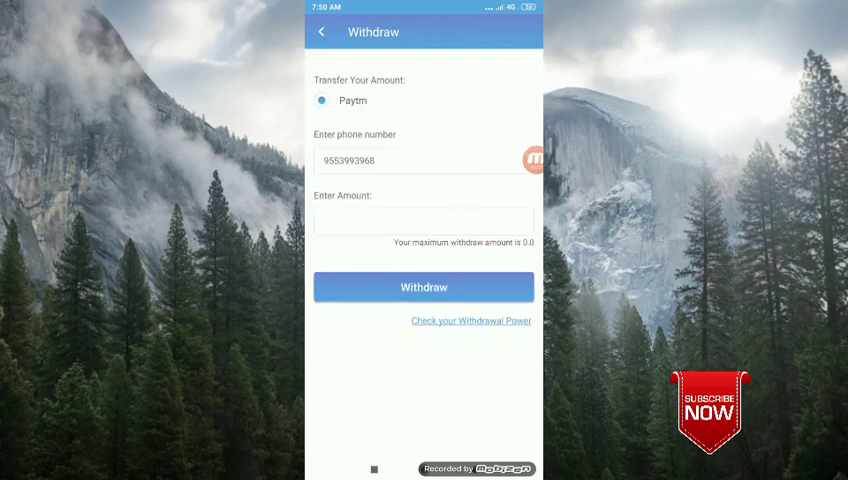
left_click(424, 220)
type("3")
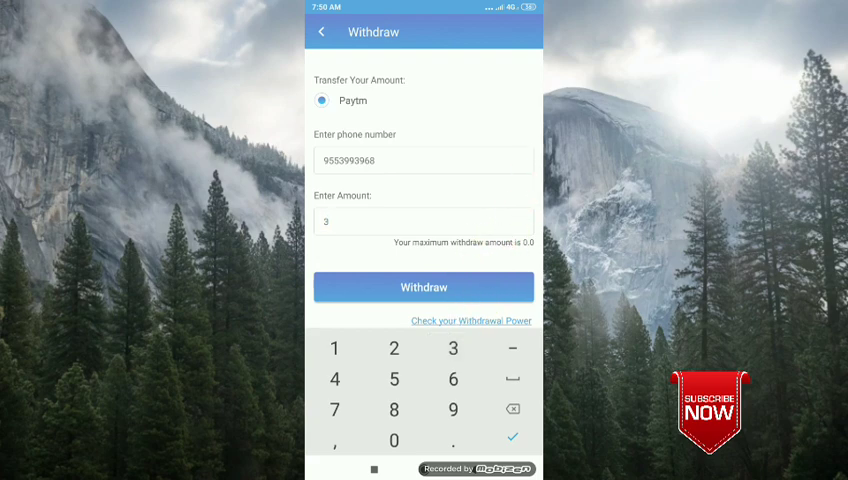
left_click(424, 288)
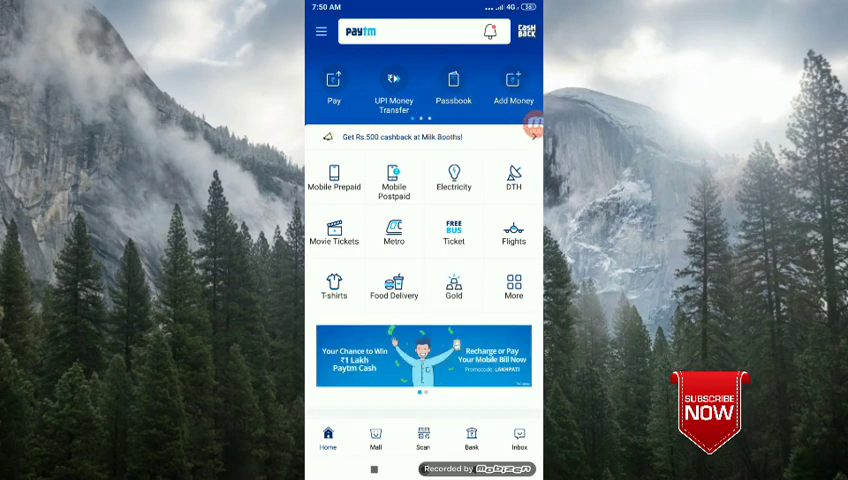
View the ₹3 Money91 cashback entry in Paytm Wallet passbook, then switch back to Money91.
left_click(452, 84)
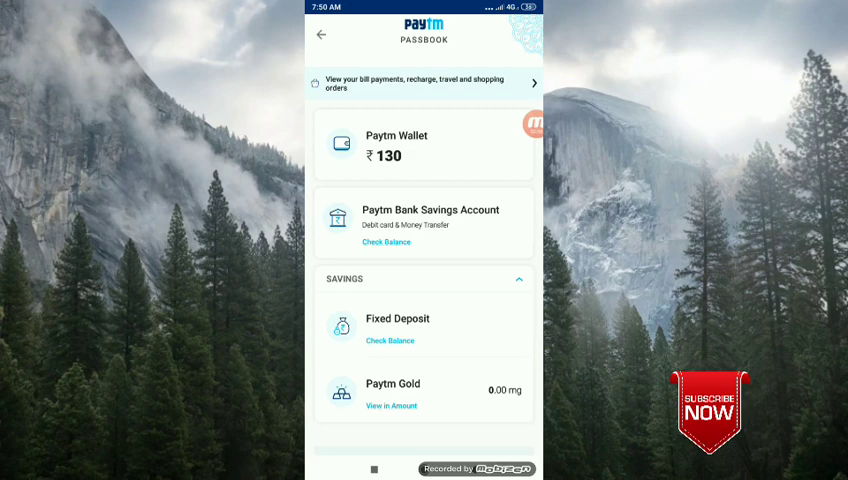
left_click(424, 144)
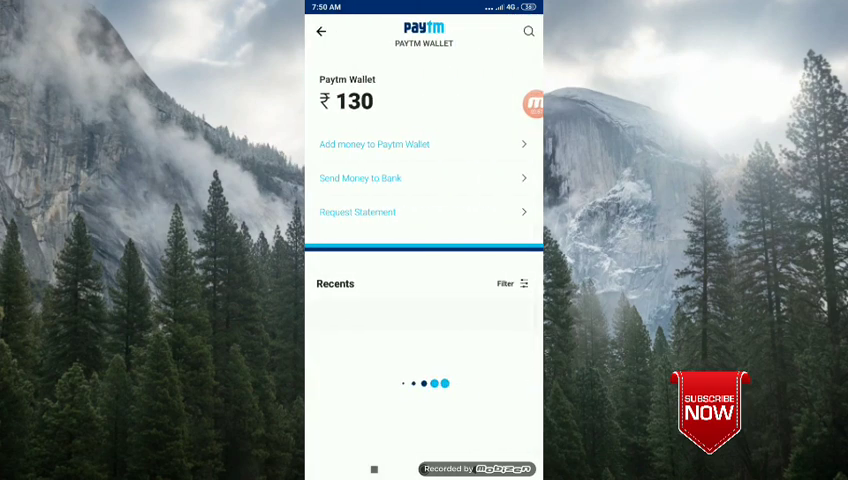
scroll("up", 3)
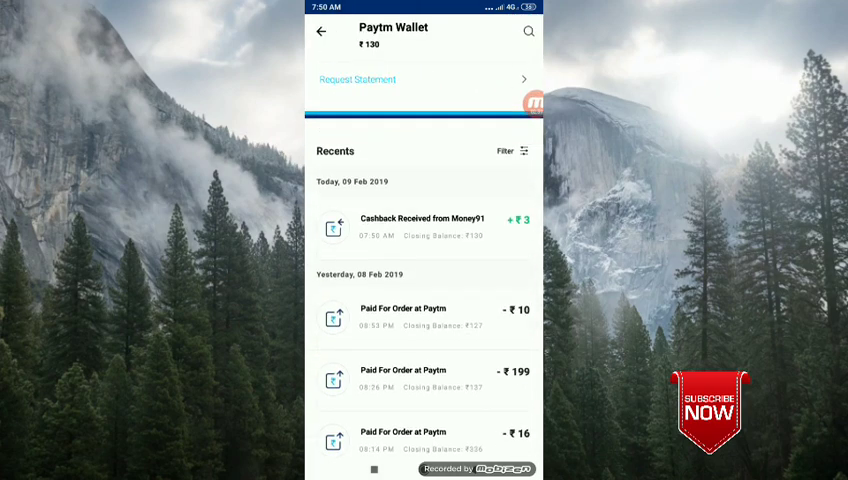
left_click(430, 224)
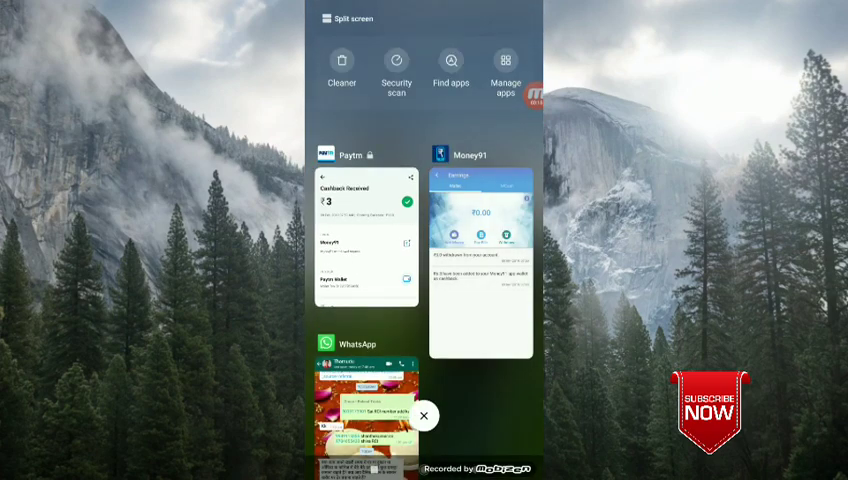
left_click(480, 250)
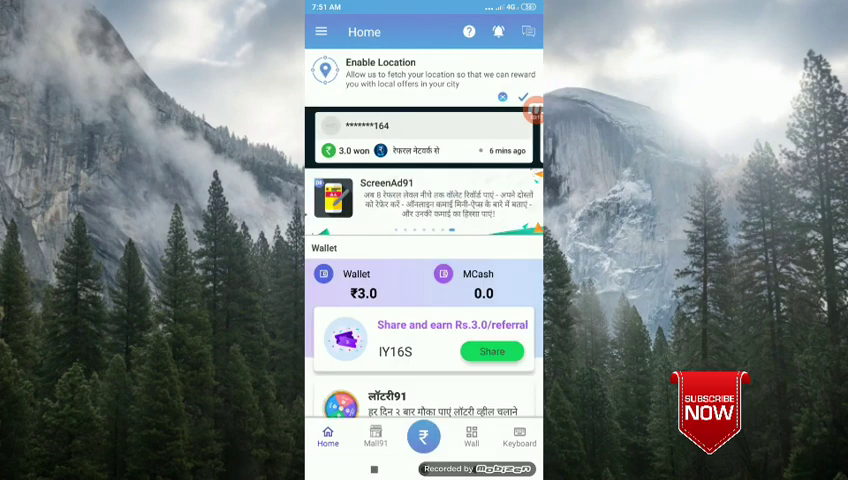